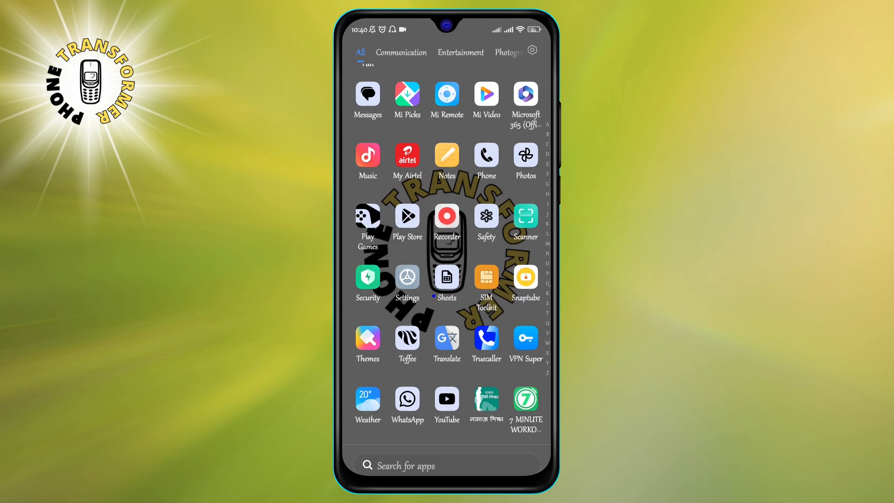
Reach the Factory reset page via Additional settings to see the data that would be erased
{"action": "left_click", "coordinate": [406, 279]}
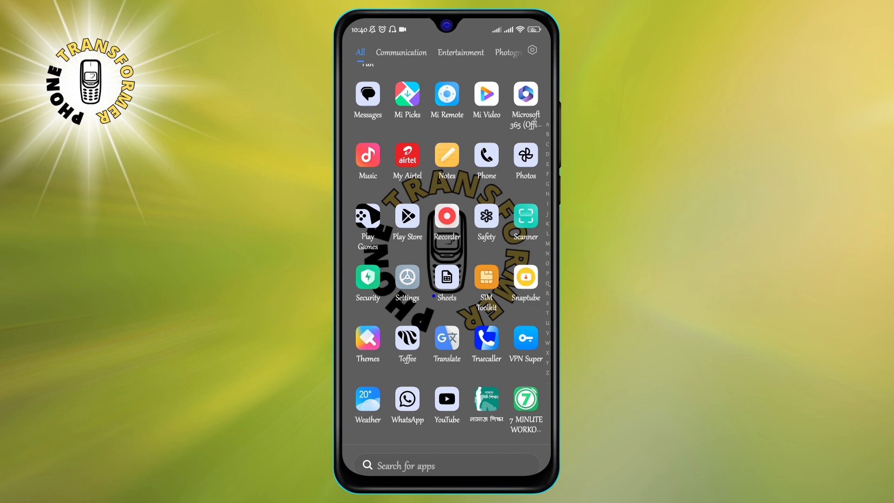
{"action": "left_click", "coordinate": [406, 278]}
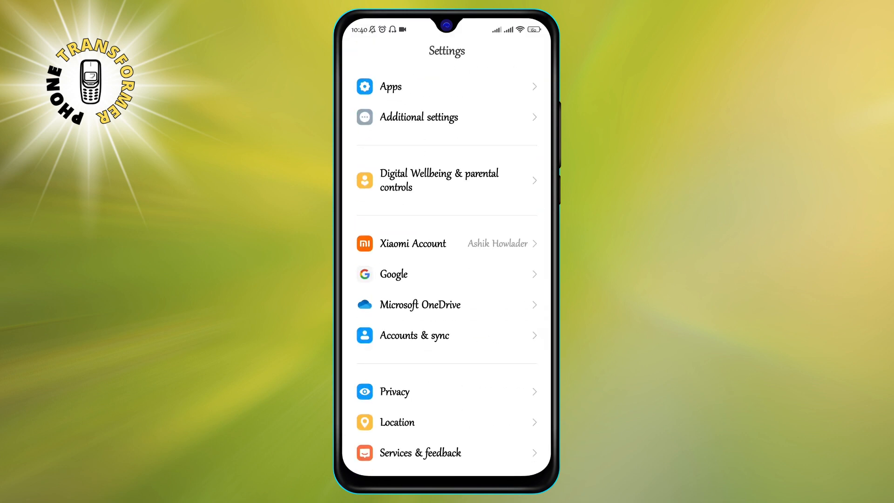
{"action": "left_click", "coordinate": [418, 117]}
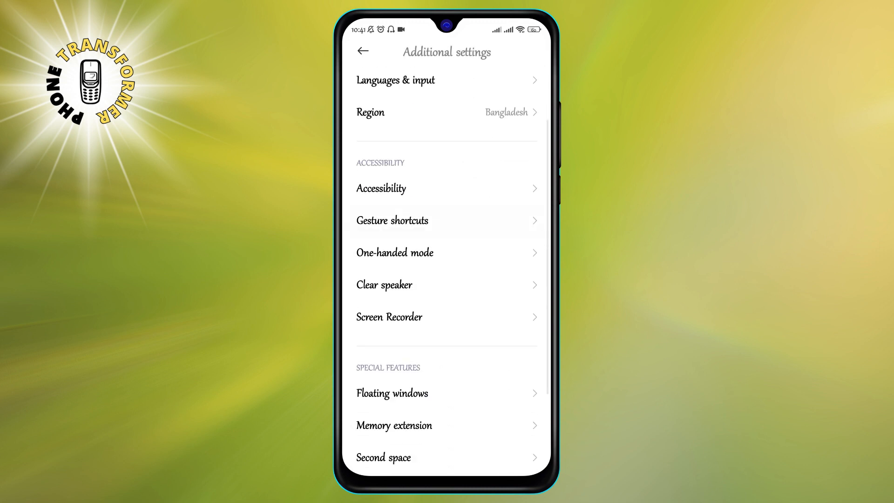
{"action": "scroll", "scroll_direction": "down", "scroll_amount": 3}
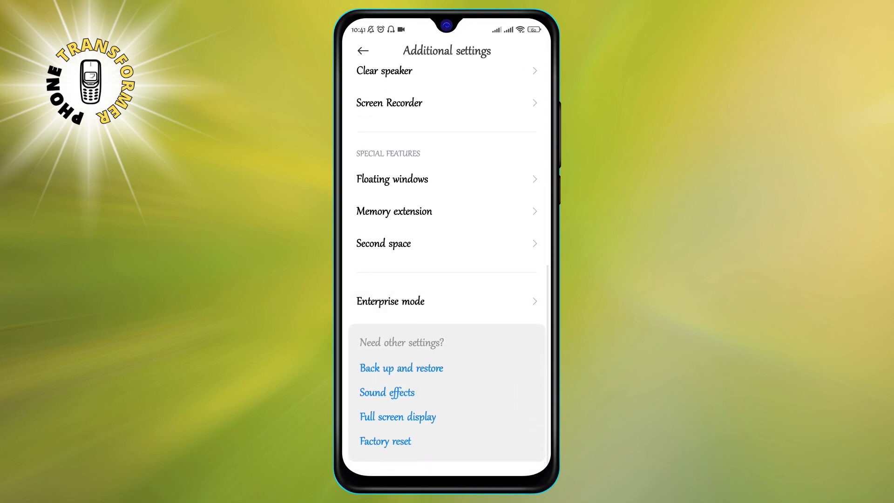
{"action": "left_click", "coordinate": [385, 440]}
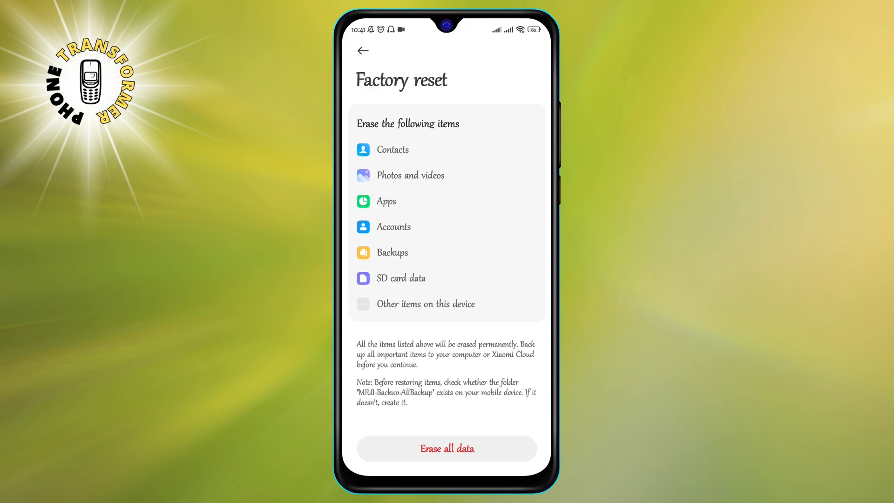
Leave Settings and return to the app drawer at the top of the list
{"action": "scroll", "scroll_direction": "up", "scroll_amount": 3}
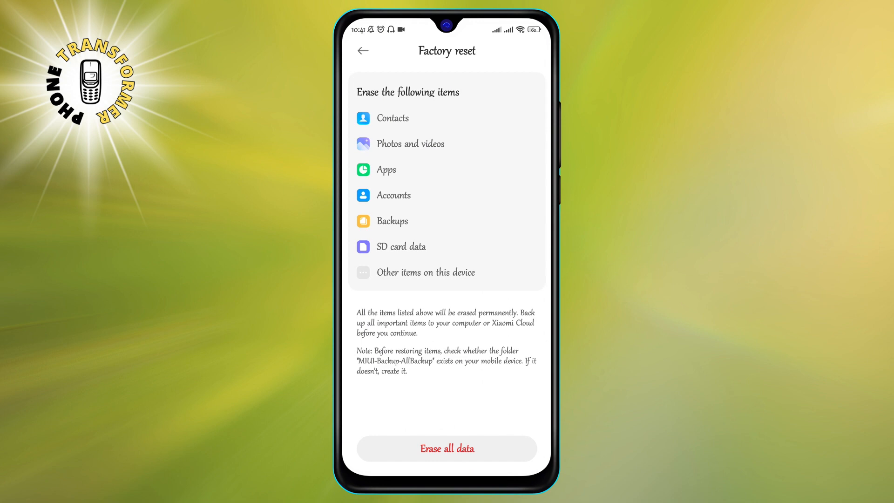
{"action": "left_click", "coordinate": [362, 50]}
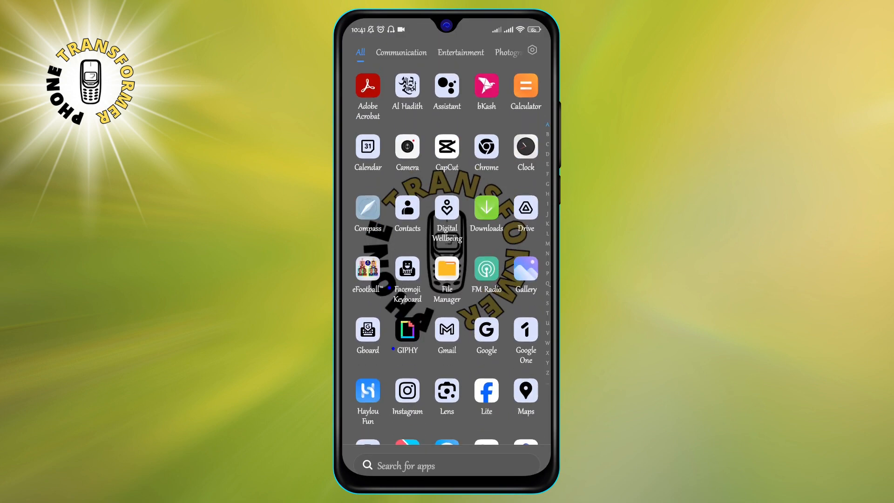
{"action": "left_click", "coordinate": [485, 332]}
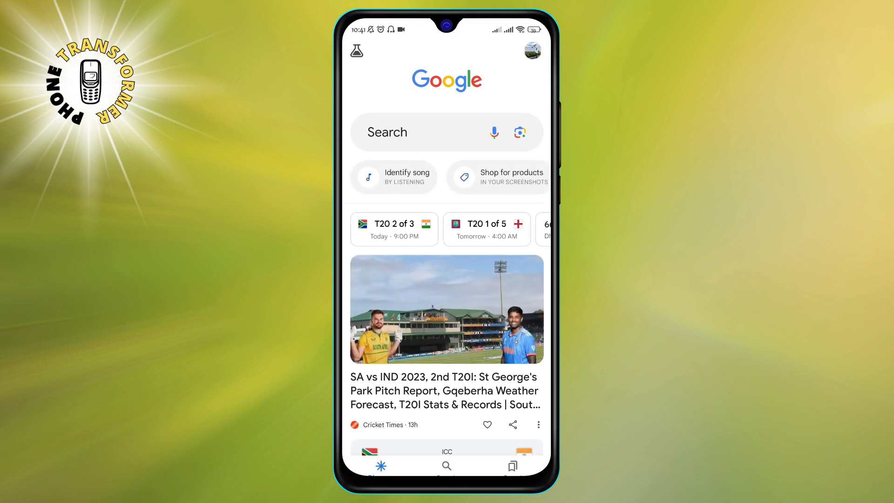
{"action": "left_click", "coordinate": [530, 50]}
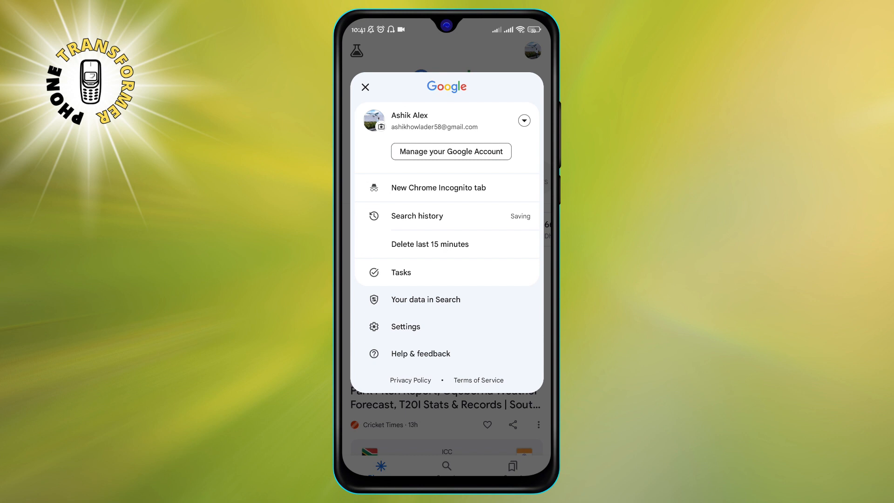
{"action": "left_click", "coordinate": [450, 151]}
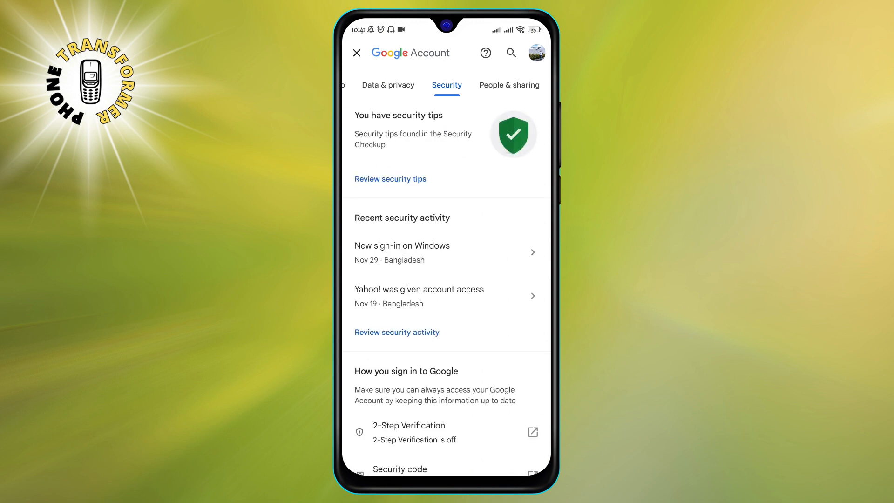
{"action": "scroll", "scroll_direction": "down", "scroll_amount": 3}
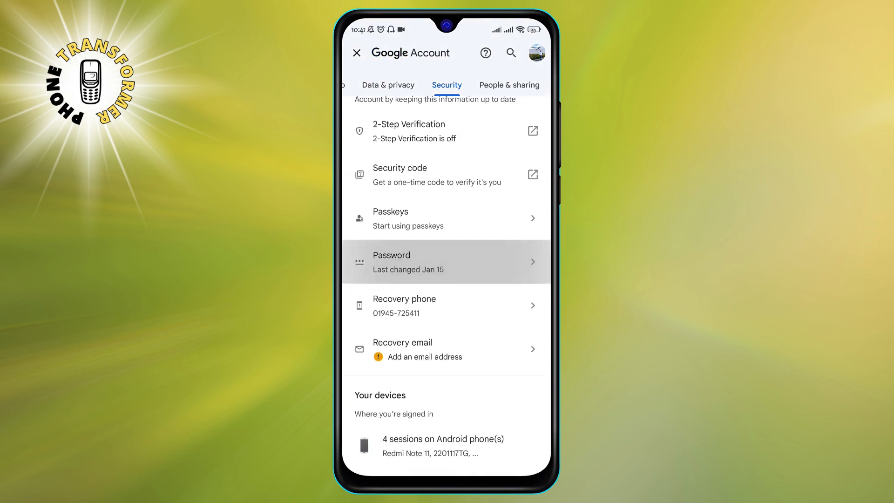
{"action": "left_click", "coordinate": [446, 262]}
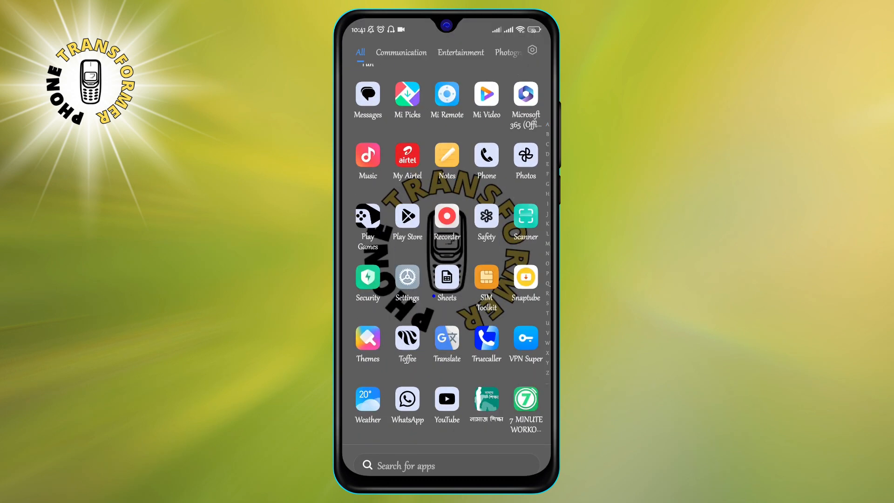
{"action": "left_click", "coordinate": [407, 215]}
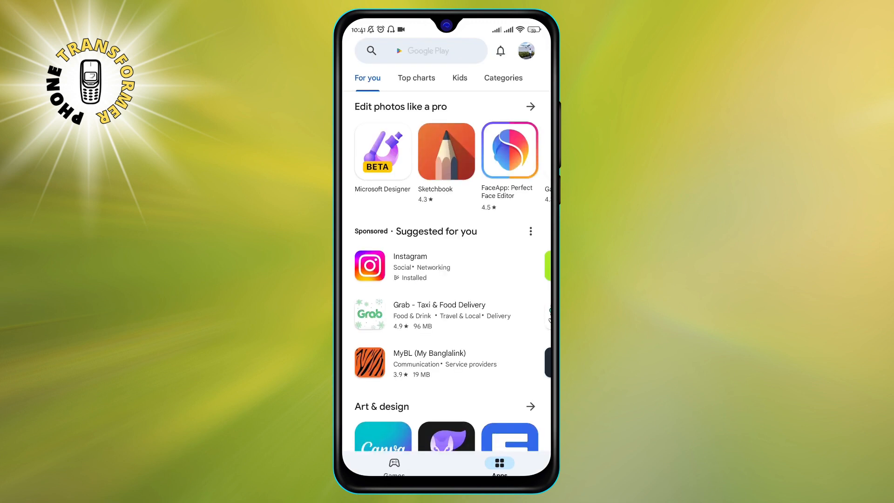
{"action": "left_click", "coordinate": [524, 50]}
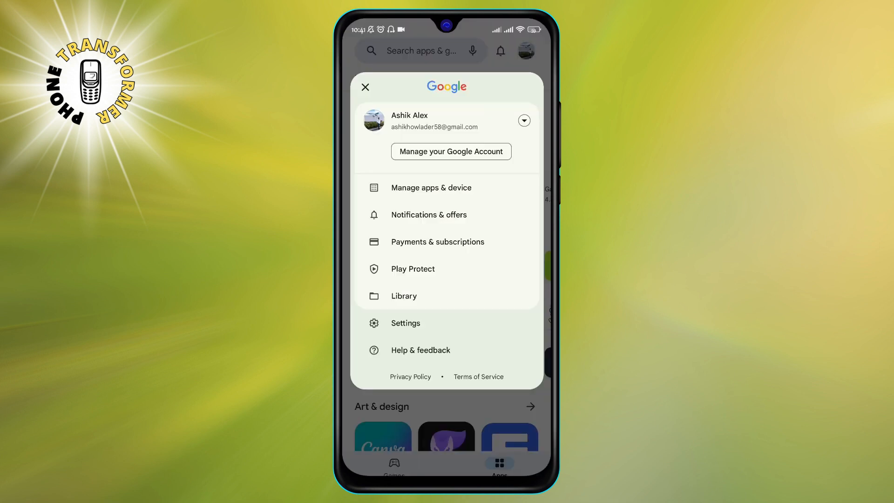
{"action": "left_click", "coordinate": [431, 188]}
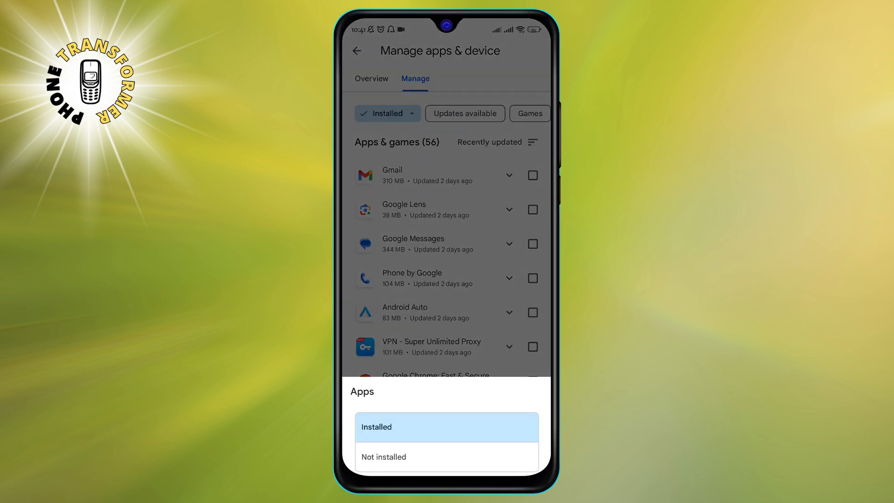
{"action": "left_click", "coordinate": [384, 456]}
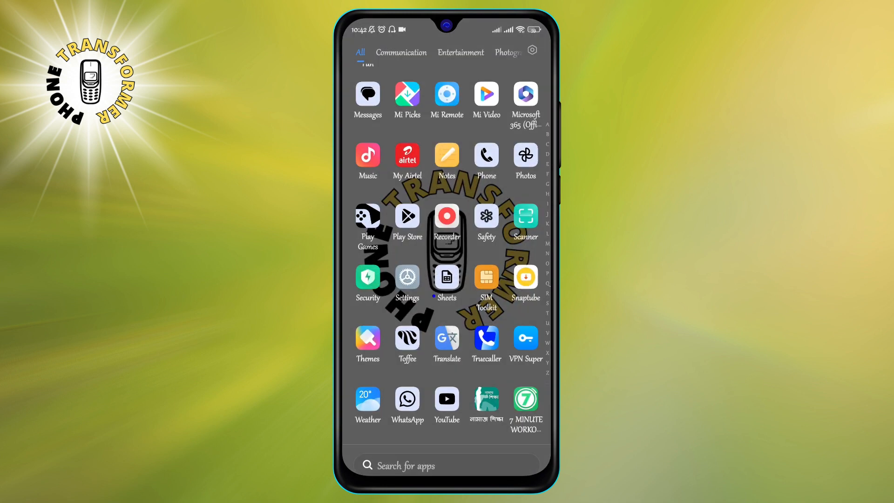
Go from Settings into Privacy protection and its Special permissions list
{"action": "left_click", "coordinate": [406, 278]}
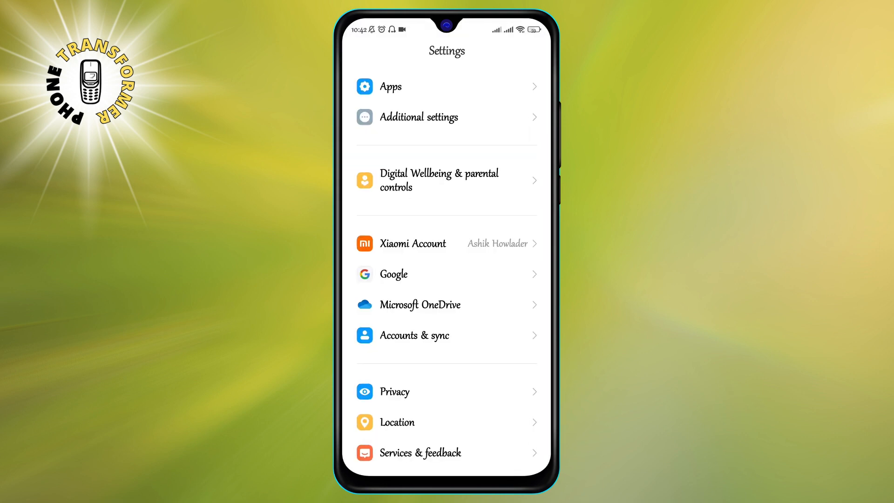
{"action": "scroll", "scroll_direction": "down", "scroll_amount": 3}
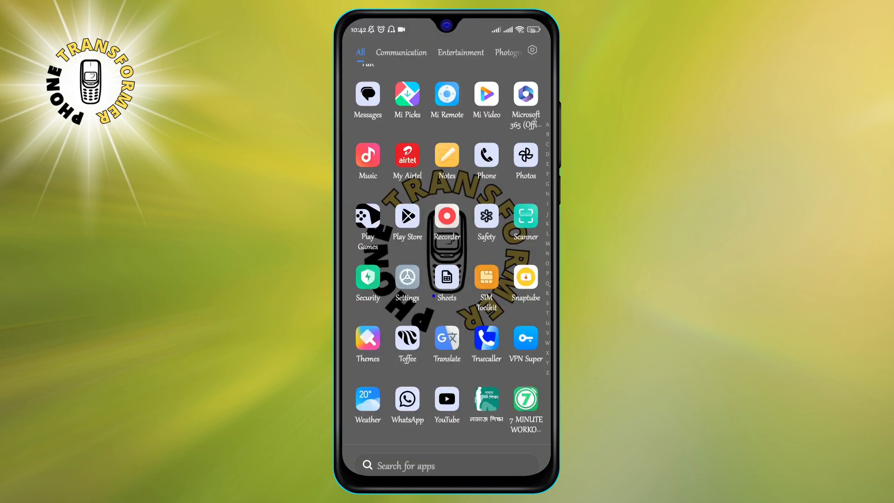
{"action": "left_click", "coordinate": [407, 279]}
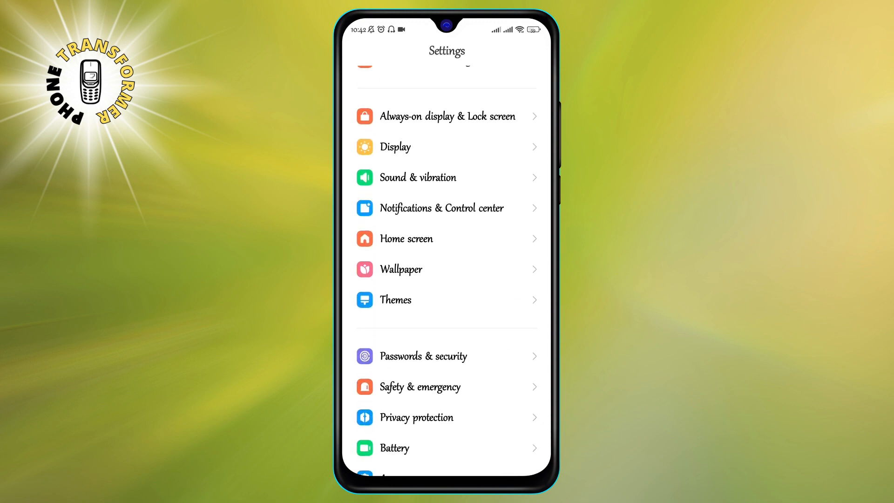
{"action": "scroll", "scroll_direction": "down", "scroll_amount": 3}
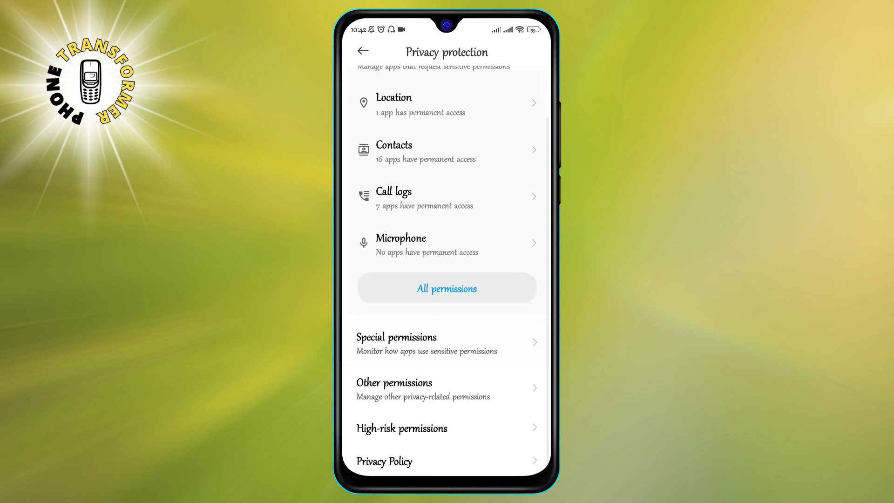
{"action": "left_click", "coordinate": [446, 342]}
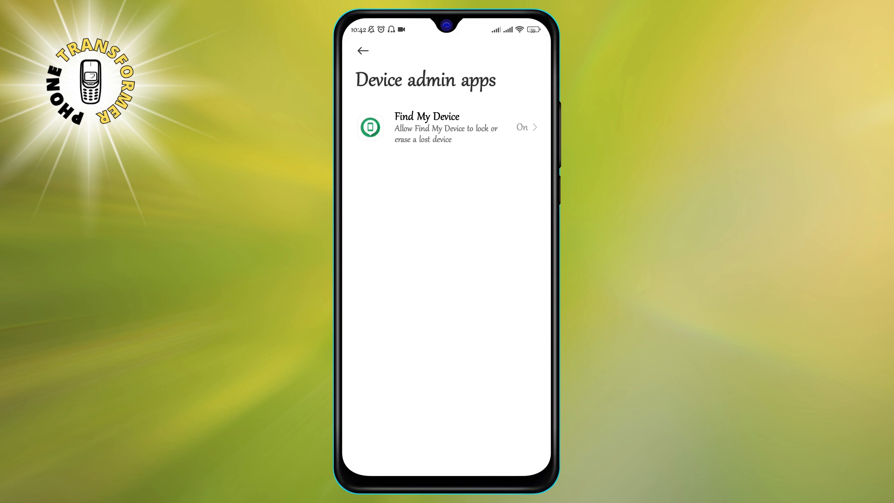
Deactivate Find My Device as a device admin app, accepting the risk confirmation
{"action": "left_click", "coordinate": [448, 127]}
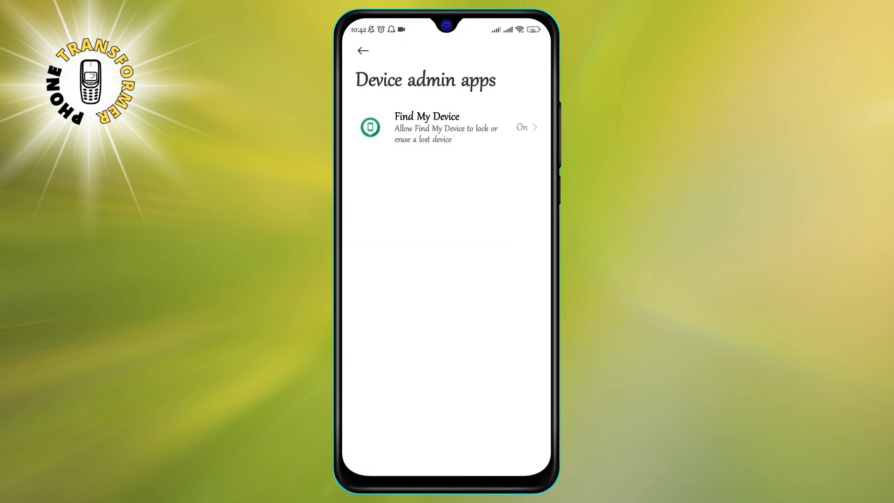
{"action": "left_click", "coordinate": [446, 128]}
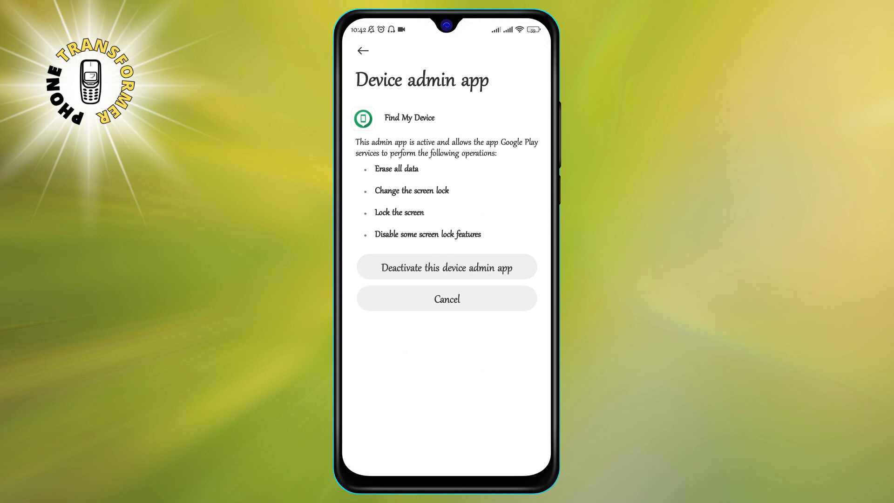
{"action": "left_click", "coordinate": [446, 266]}
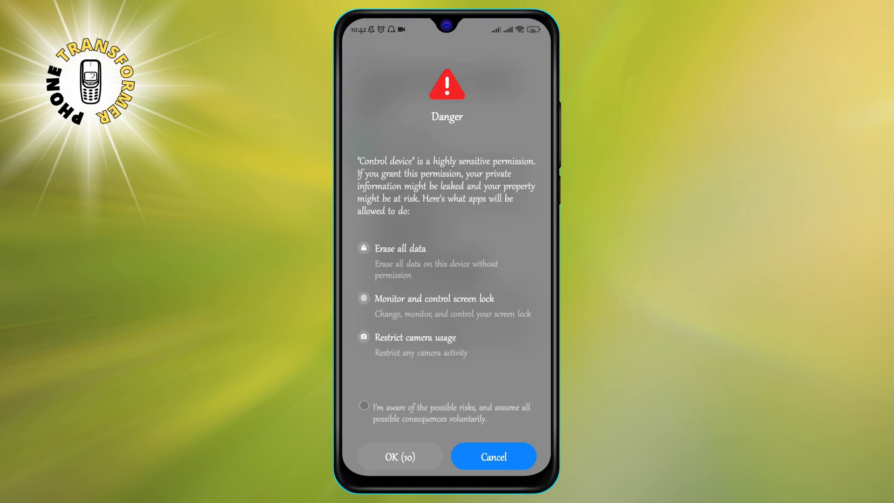
{"action": "left_click", "coordinate": [492, 456]}
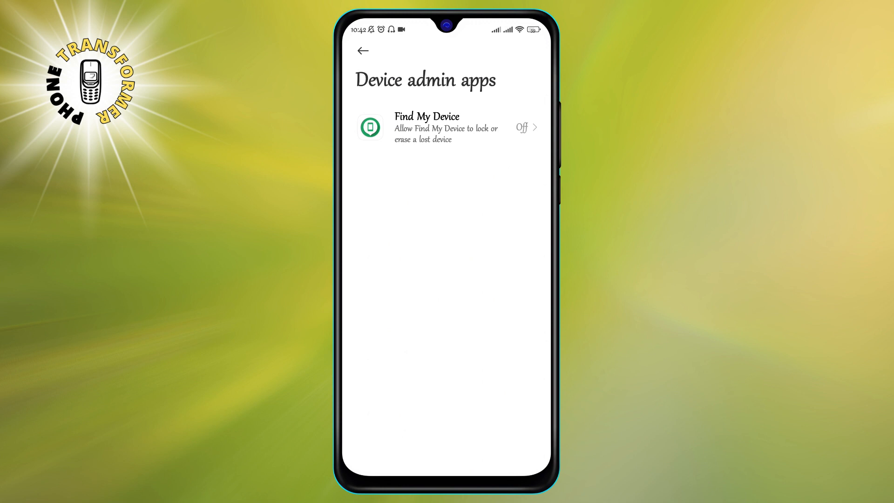
Return from Device admin apps to the Privacy protection page
{"action": "left_click", "coordinate": [362, 51]}
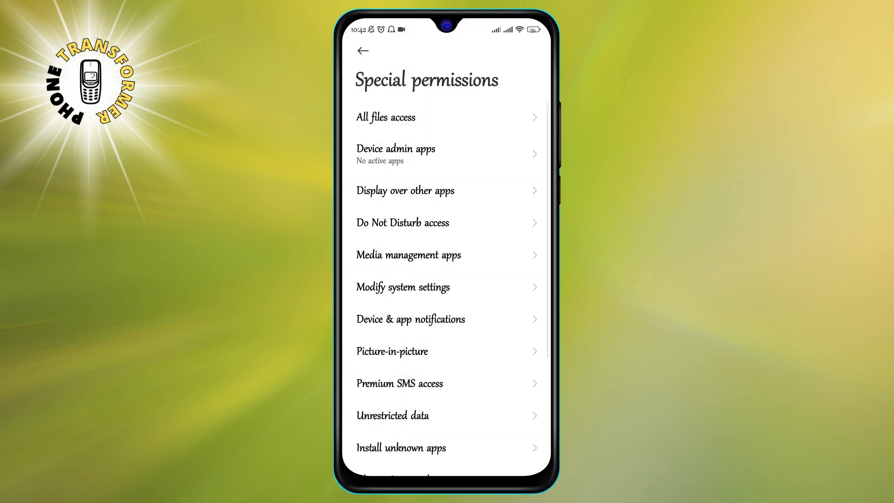
{"action": "left_click", "coordinate": [363, 51]}
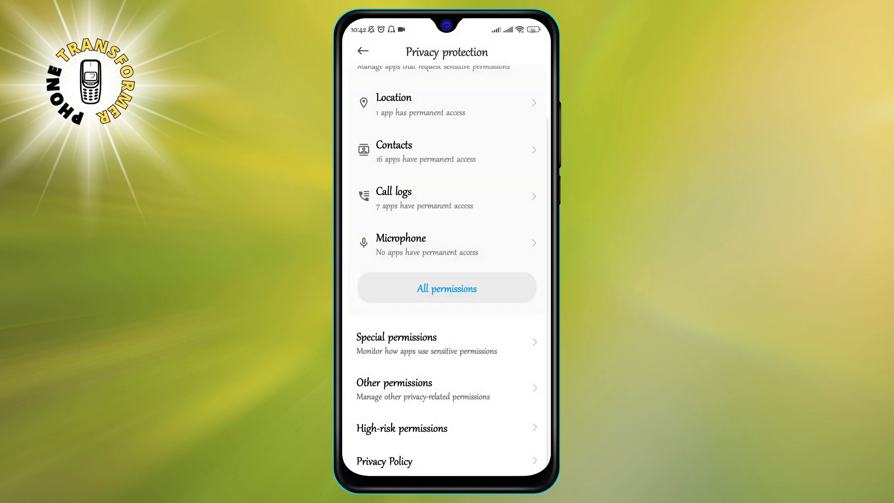